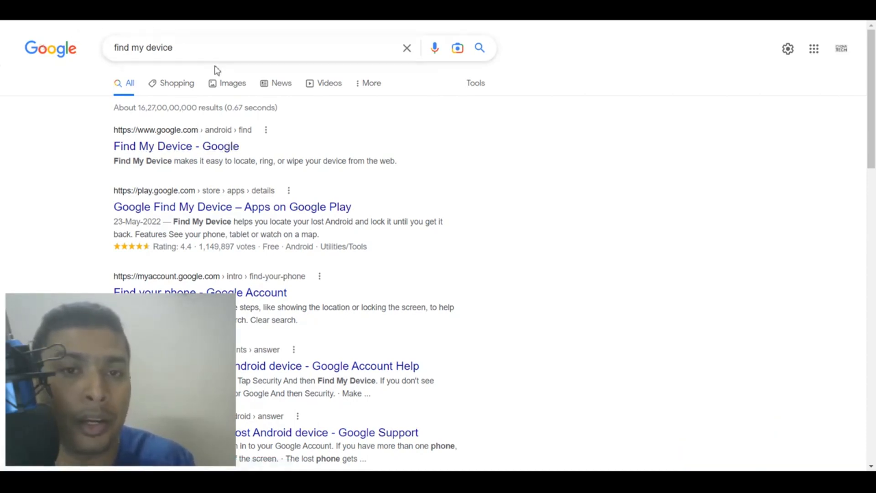
- Scroll the search results and open the 'Find My Device - Google' result
scroll("down", 3)
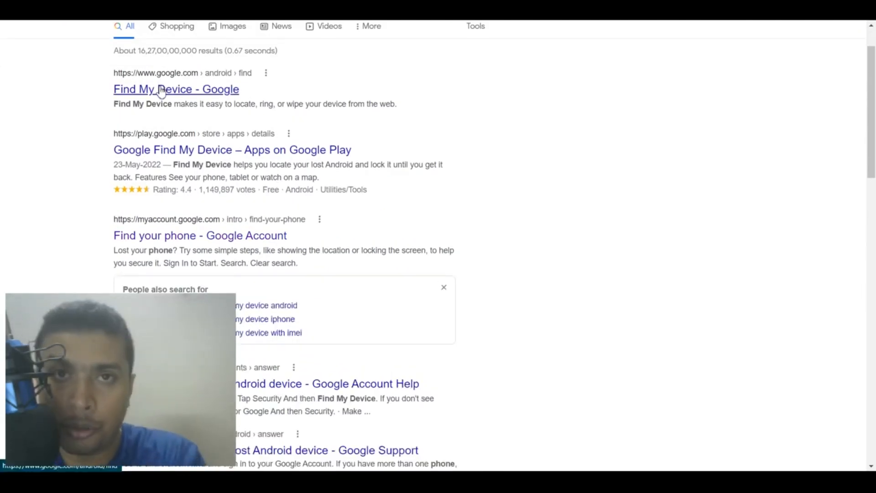
left_click(175, 89)
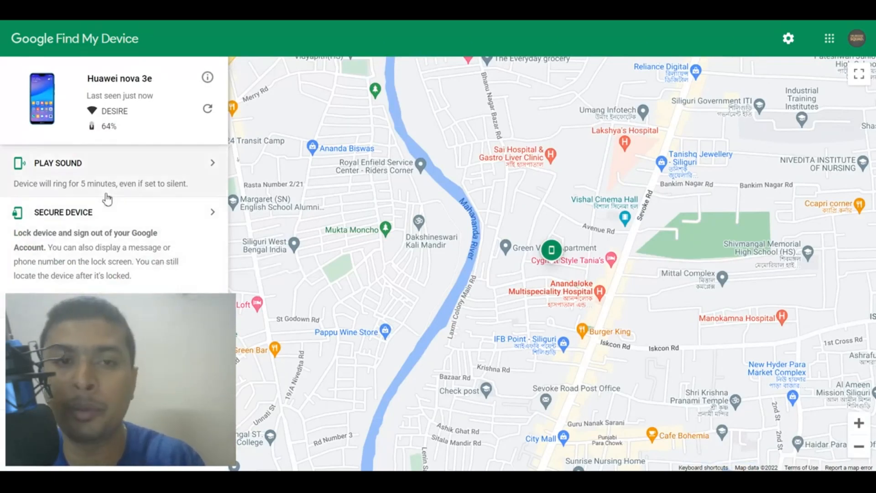
mouse_move(103, 183)
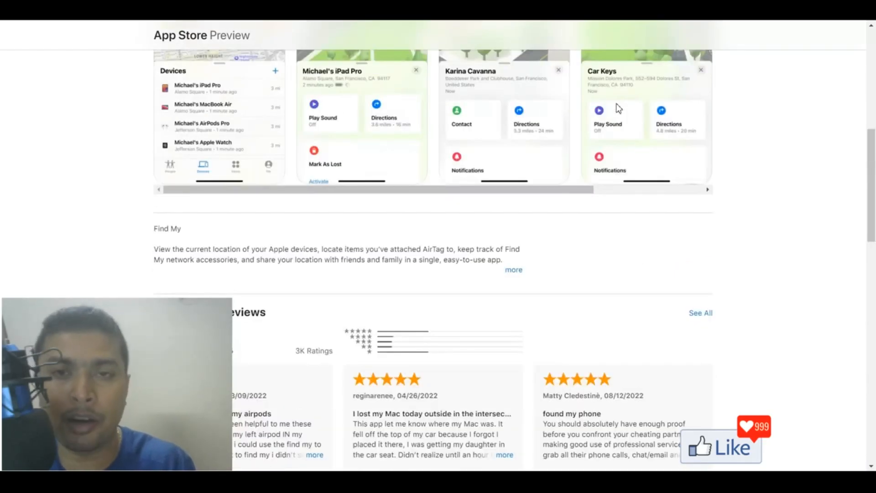
- Scroll back up the Find My App Store Preview page
scroll("up", 3)
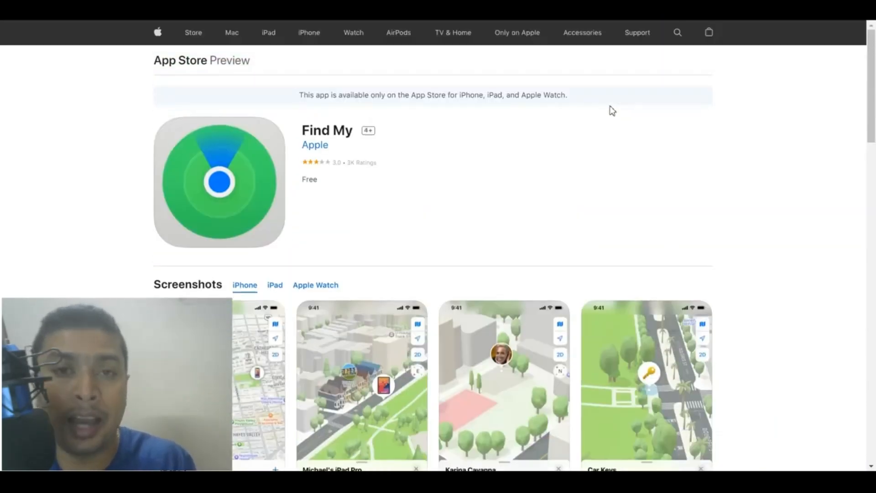